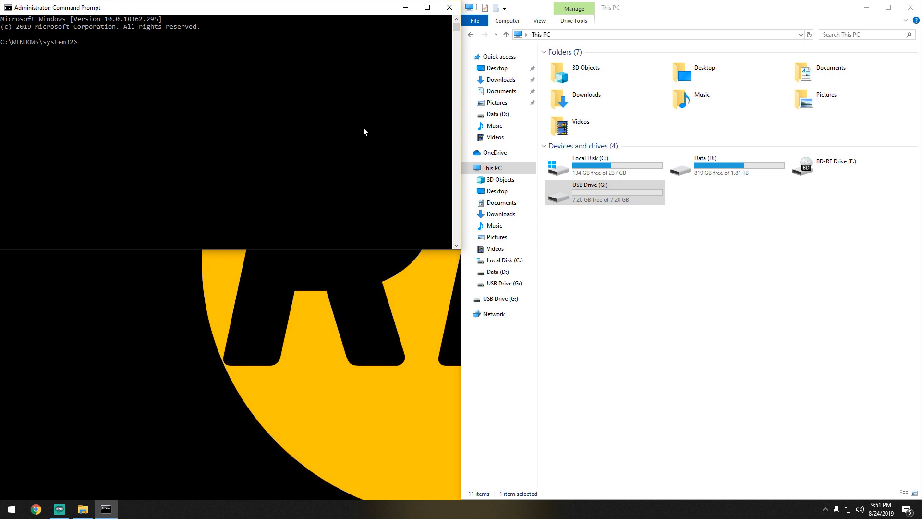
- Launch diskpart and list disks, identifying the 7392 MB USB stick as Disk 2
{"action": "type", "text": "diskpart"}
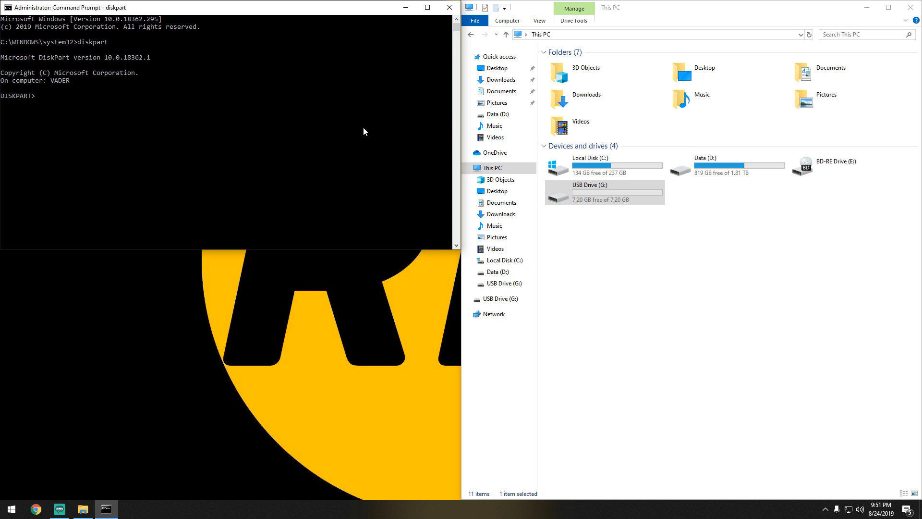
{"action": "type", "text": "list disk"}
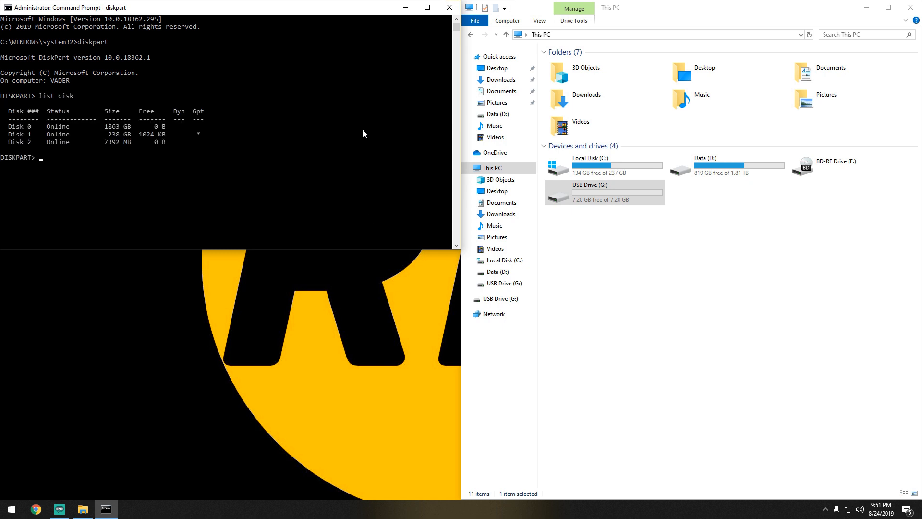
{"action": "mouse_move", "coordinate": [24, 133]}
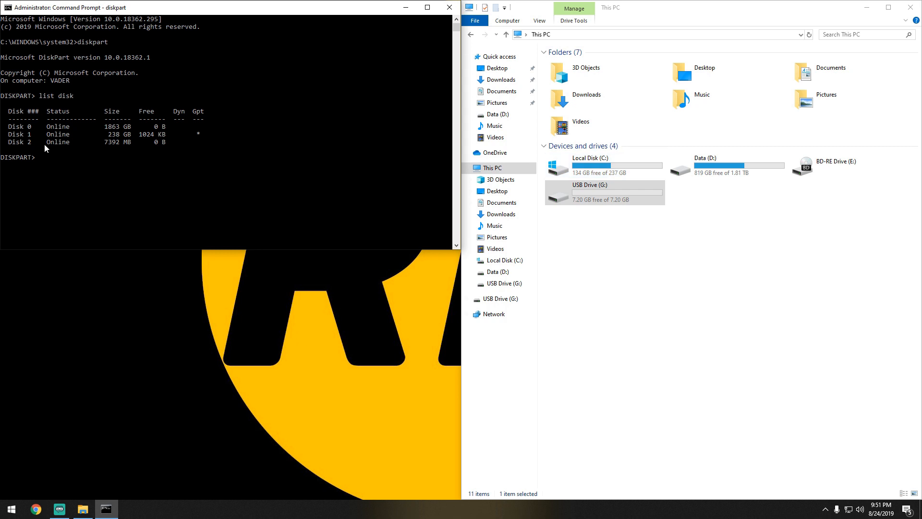
{"action": "mouse_move", "coordinate": [42, 145]}
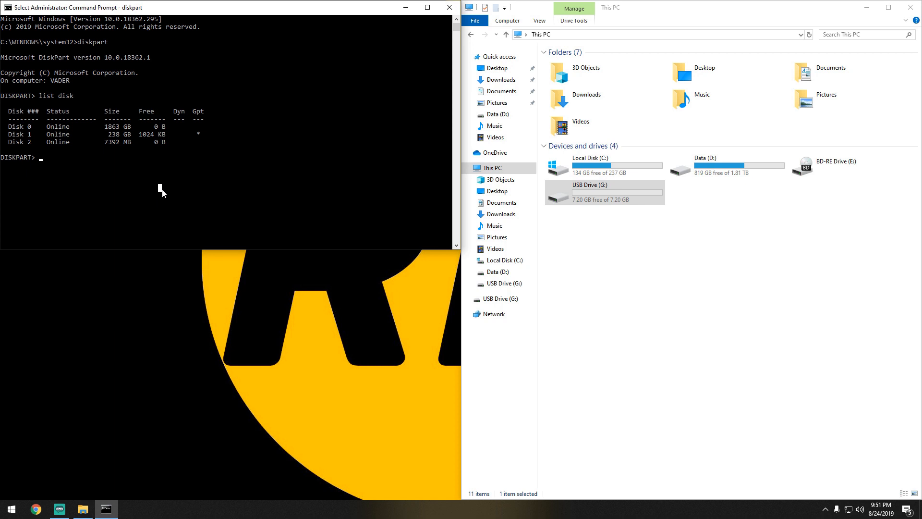
- Select Disk 2, run clean, and create a primary partition after fixing a misspelling
{"action": "type", "text": "select disk 2"}
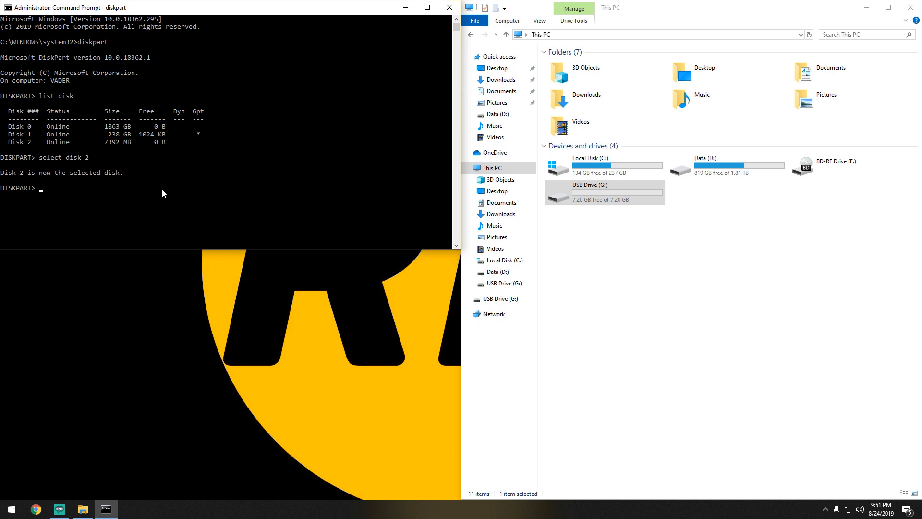
{"action": "type", "text": "clean"}
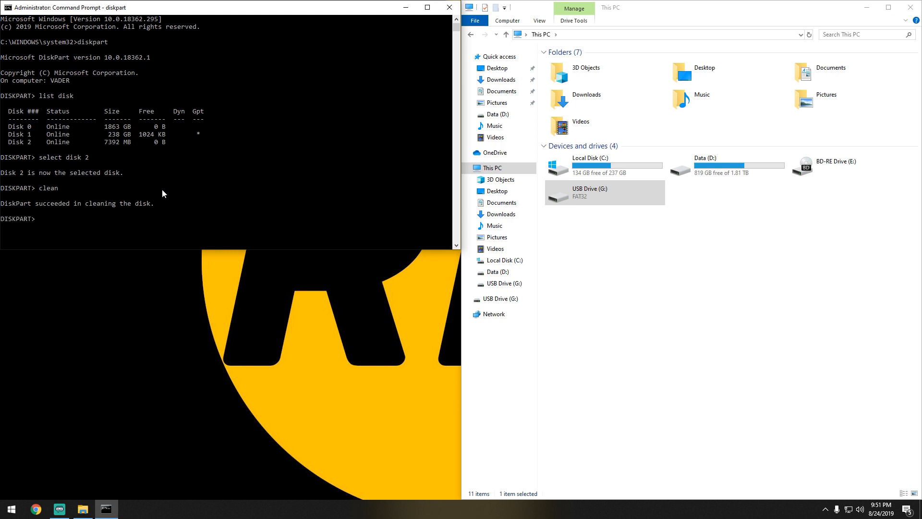
{"action": "type", "text": "create"}
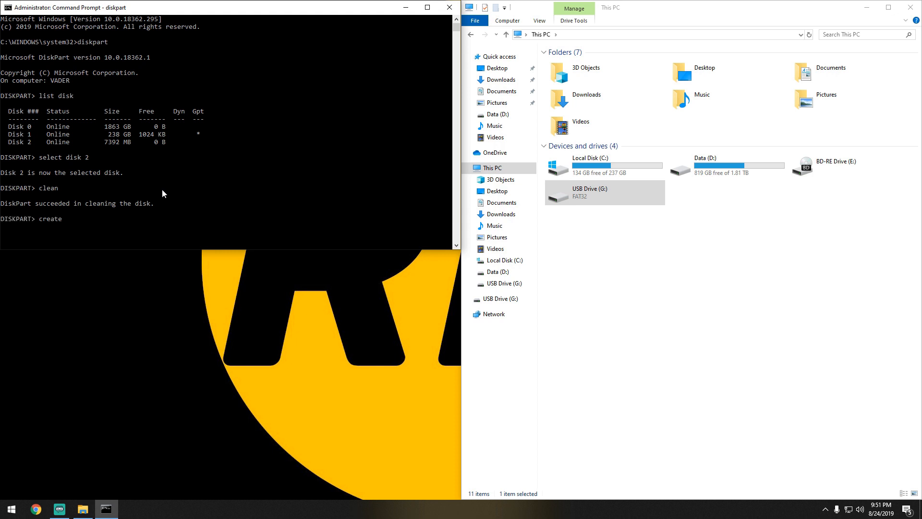
{"action": "type", "text": "partition parimary"}
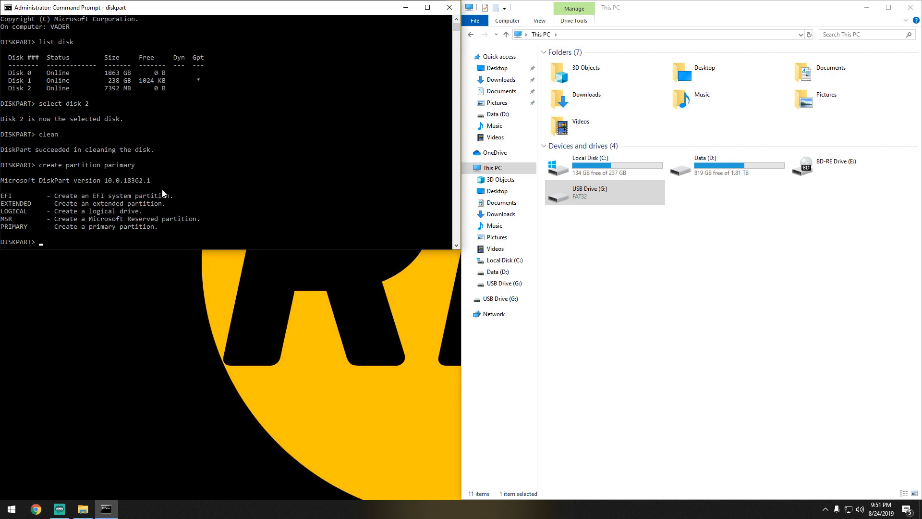
{"action": "type", "text": "create partition parimary"}
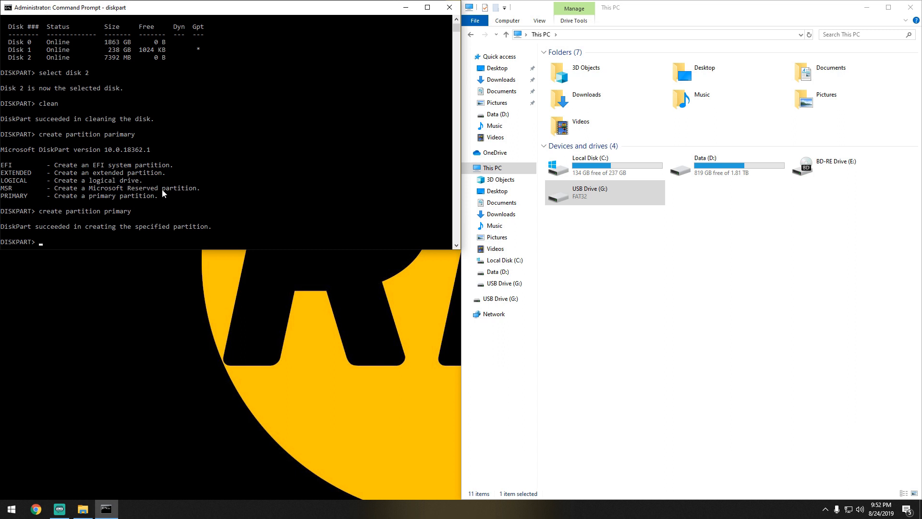
- Run format fs=ntfs quick on Disk 2's new partition
{"action": "type", "text": "format"}
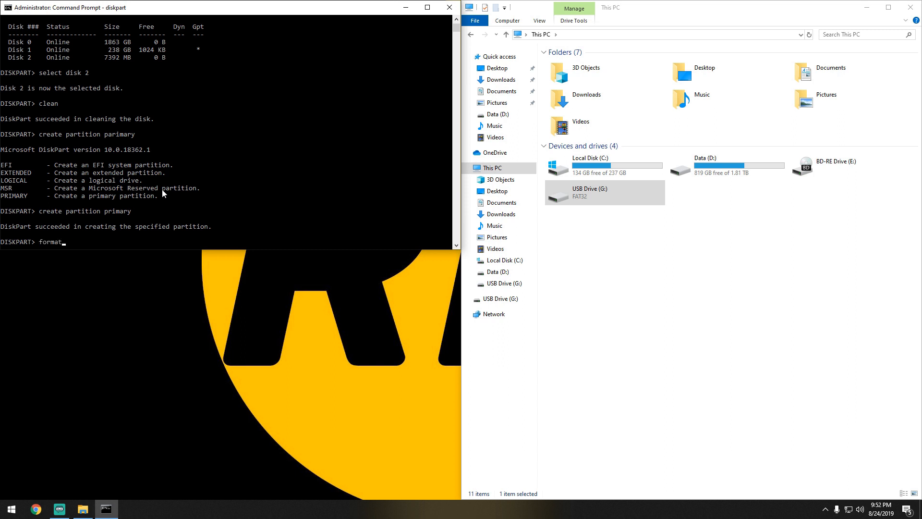
{"action": "type", "text": "fs"}
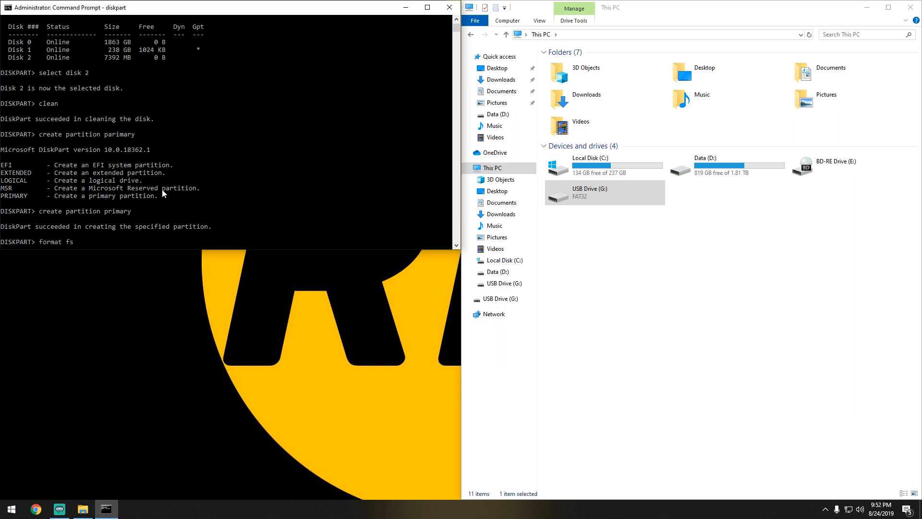
{"action": "type", "text": "=ntfs quick"}
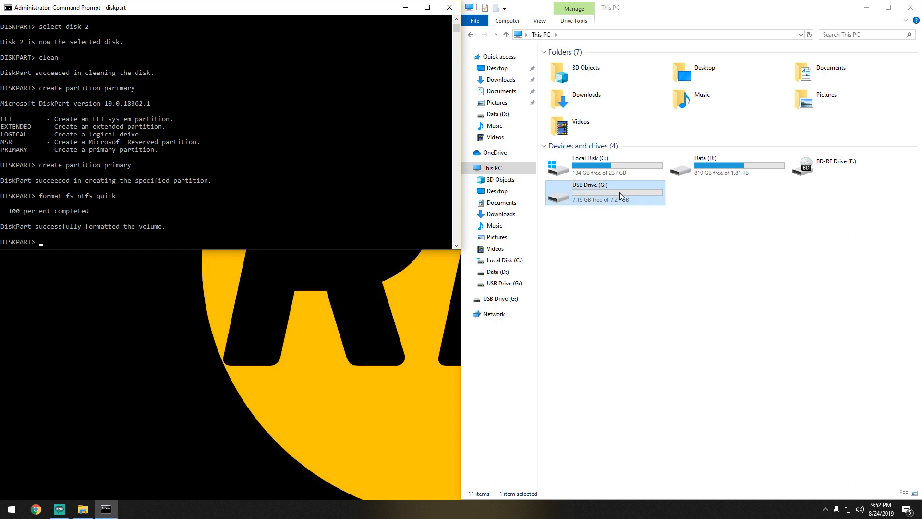
{"action": "right_click", "coordinate": [620, 196]}
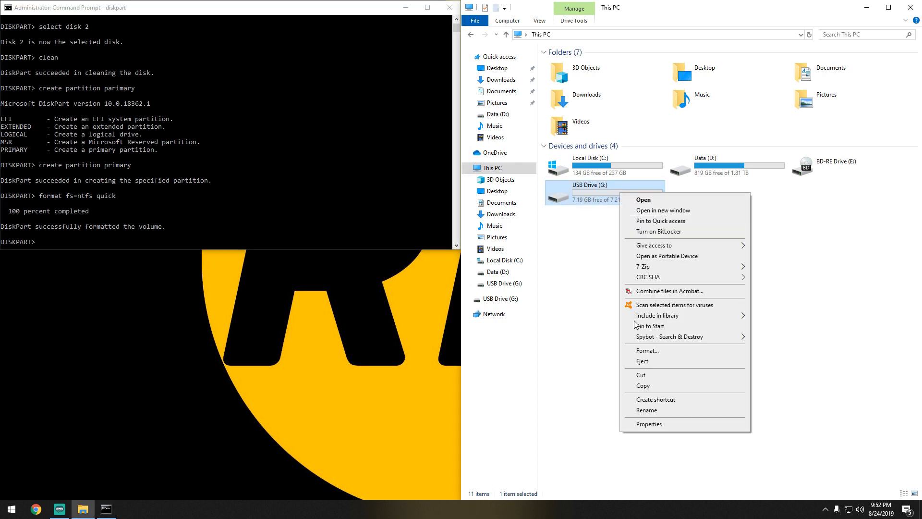
{"action": "left_click", "coordinate": [649, 423]}
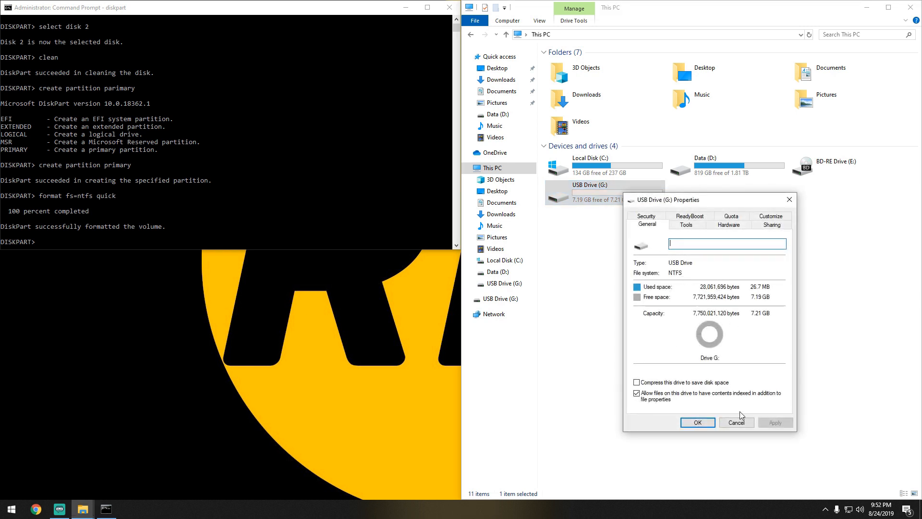
{"action": "left_click", "coordinate": [736, 422]}
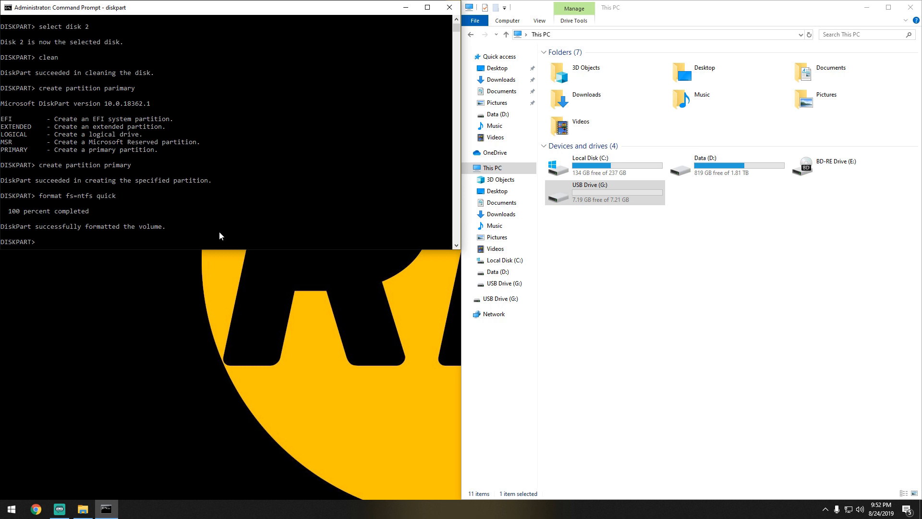
- Reformat with format fs=ntfs label=test quick, then select test (G:) in File Explorer
{"action": "type", "text": "format fs=ntfs q"}
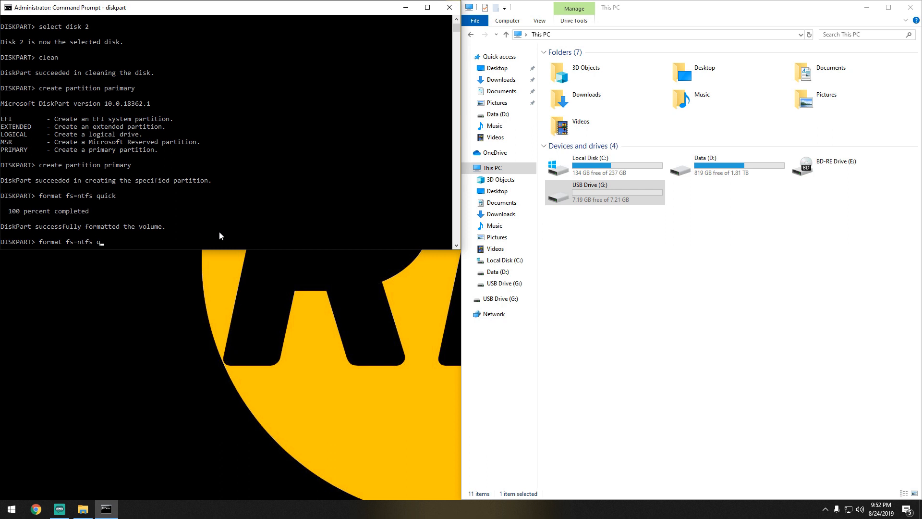
{"action": "key", "text": "Backspace"}
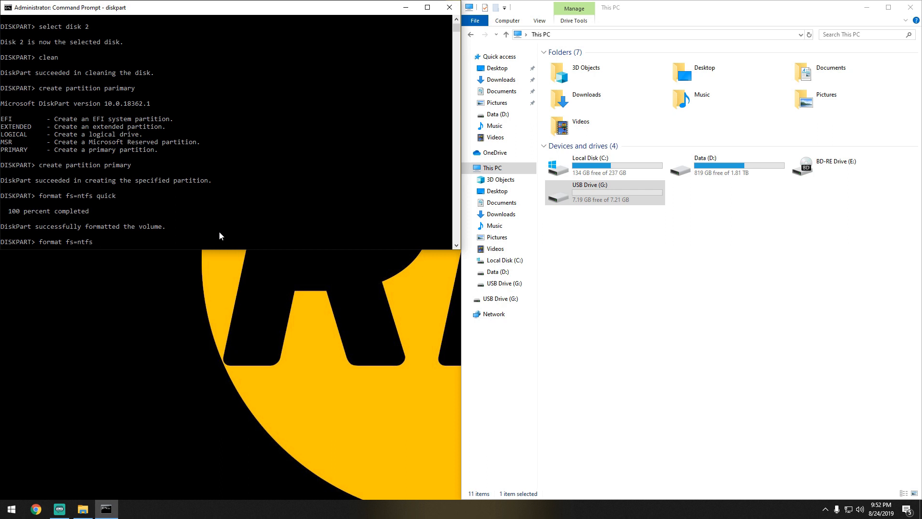
{"action": "type", "text": "label"}
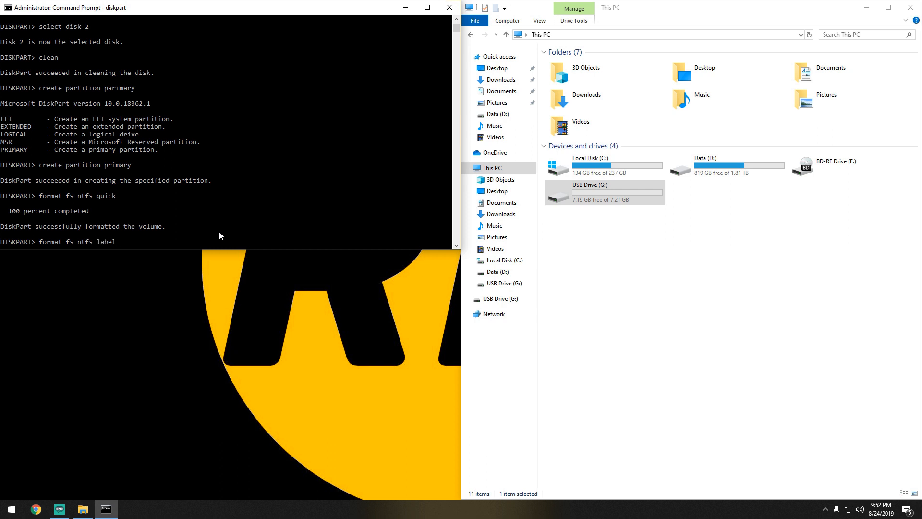
{"action": "type", "text": "=test"}
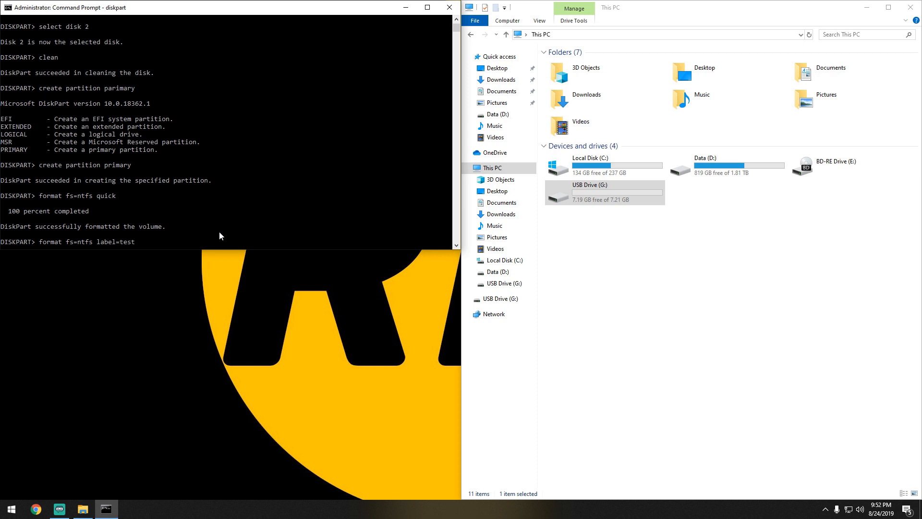
{"action": "type", "text": "quick"}
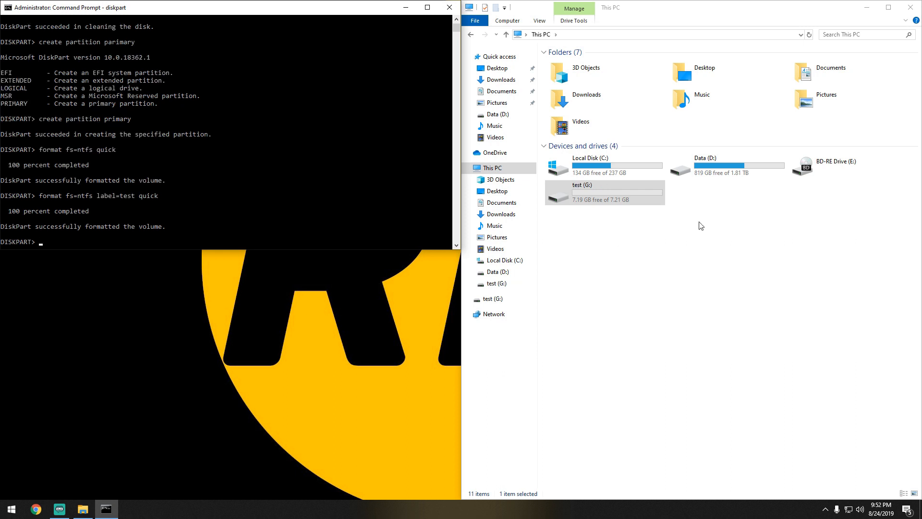
{"action": "left_click", "coordinate": [592, 199]}
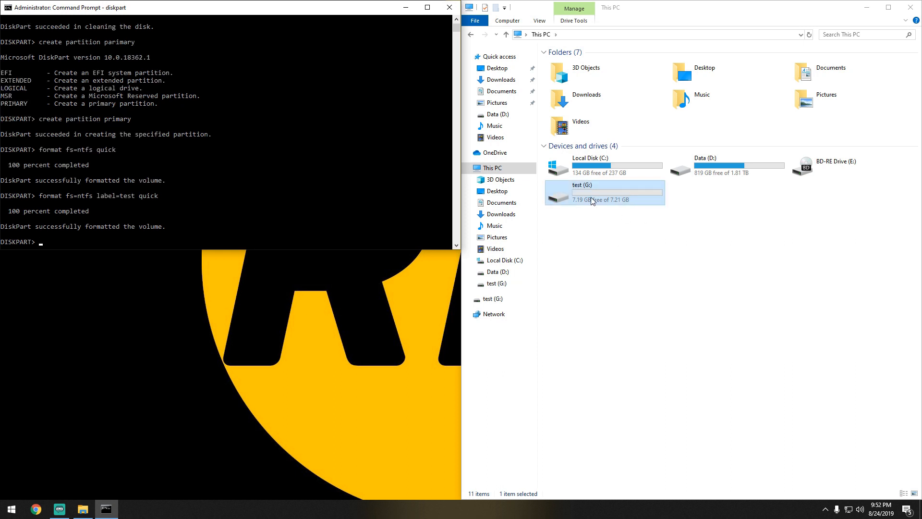